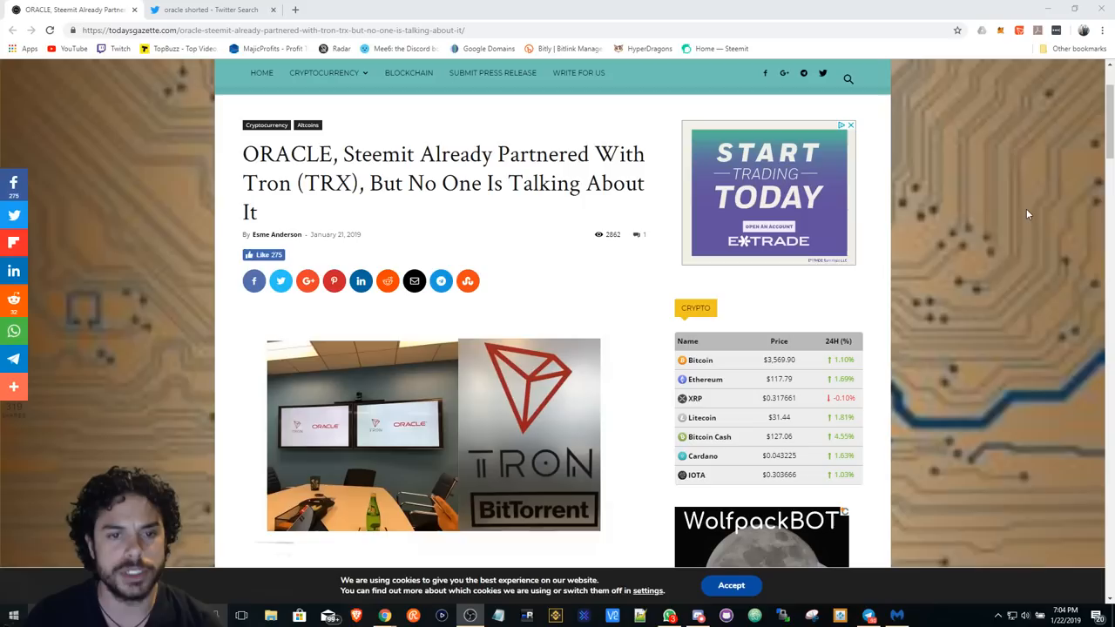
- Scroll through the Todays Gazette article on the Oracle and Steemit partnership with Tron
{"action": "scroll", "scroll_direction": "down", "scroll_amount": 3}
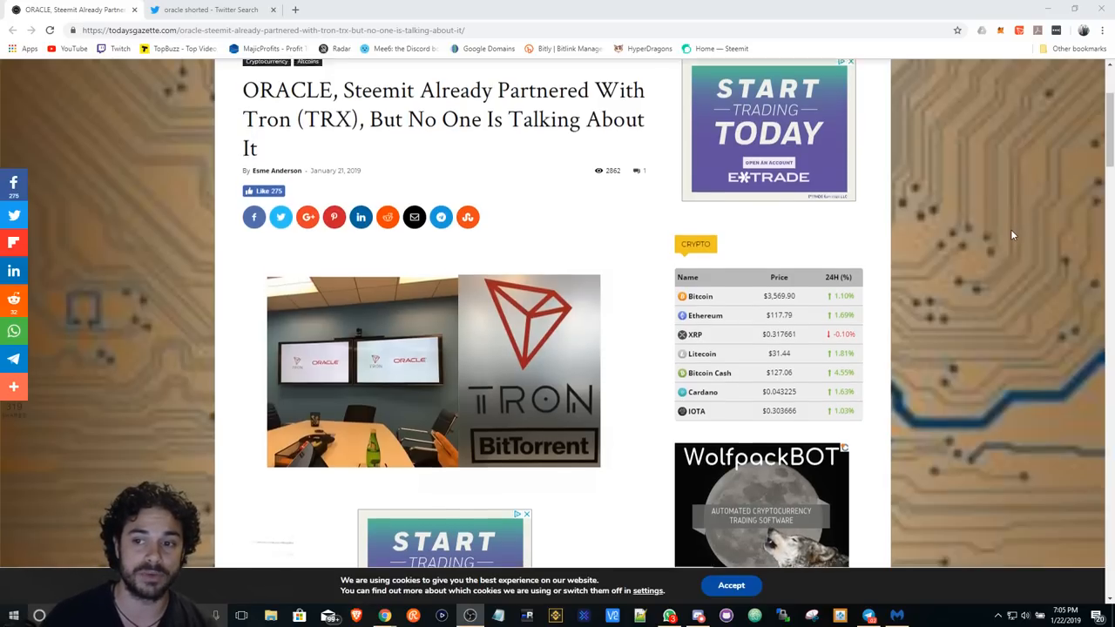
{"action": "scroll", "scroll_direction": "down", "scroll_amount": 3}
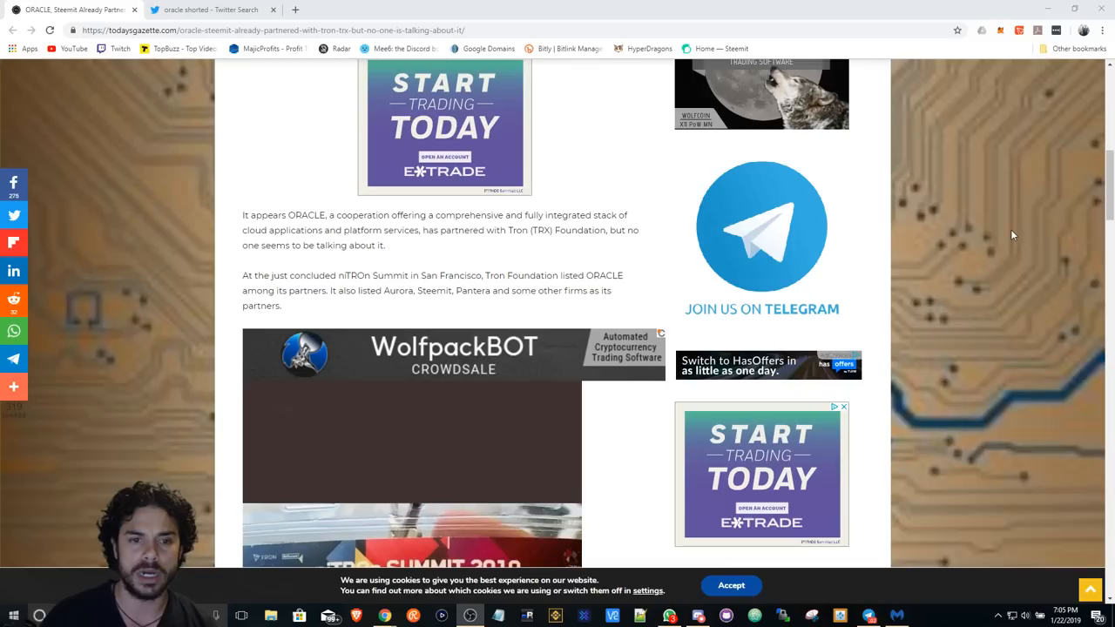
{"action": "scroll", "scroll_direction": "down", "scroll_amount": 3}
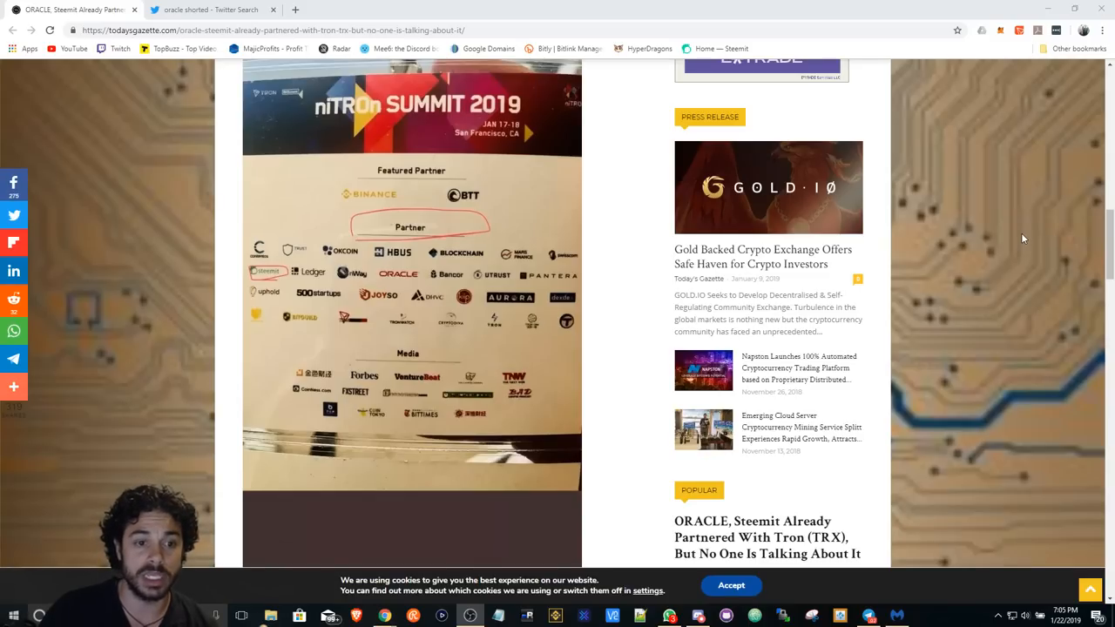
{"action": "scroll", "scroll_direction": "down", "scroll_amount": 3}
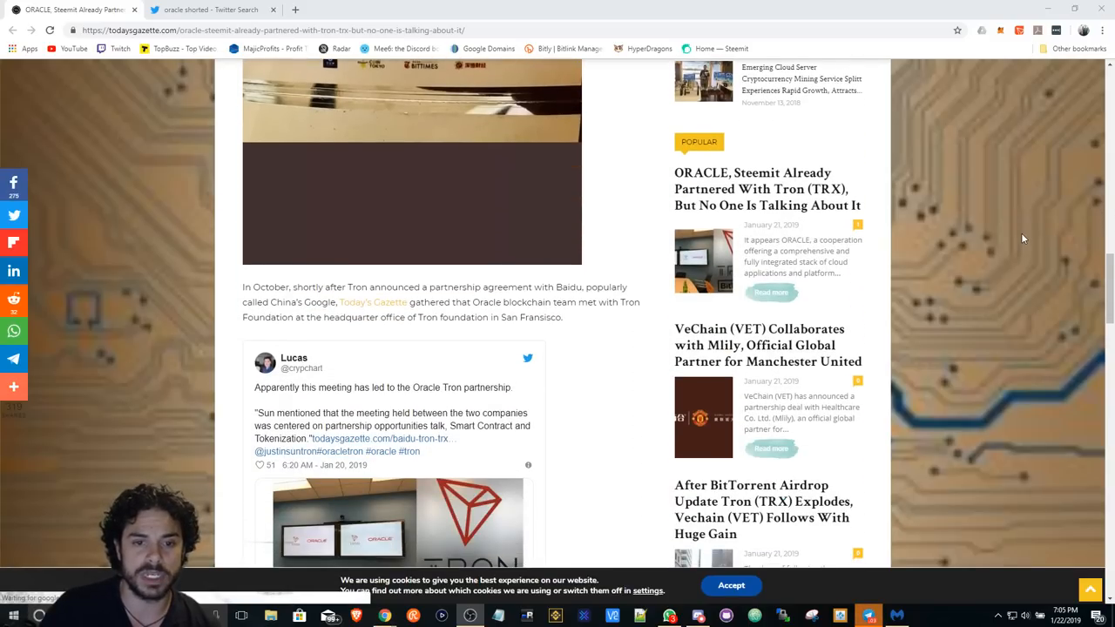
{"action": "scroll", "scroll_direction": "down", "scroll_amount": 3}
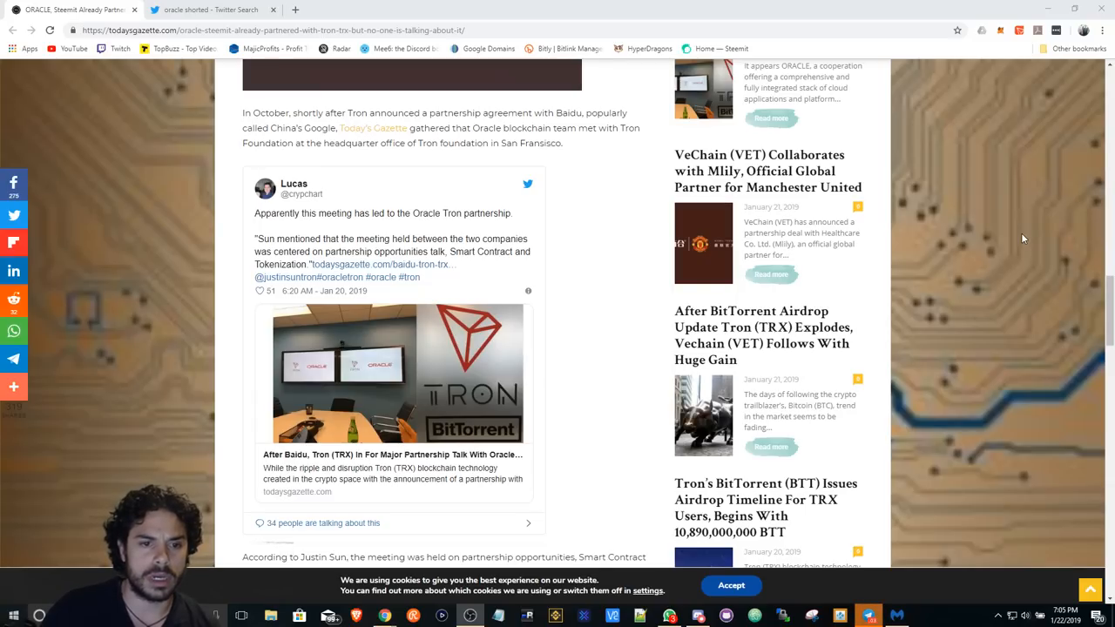
{"action": "scroll", "scroll_direction": "down", "scroll_amount": 3}
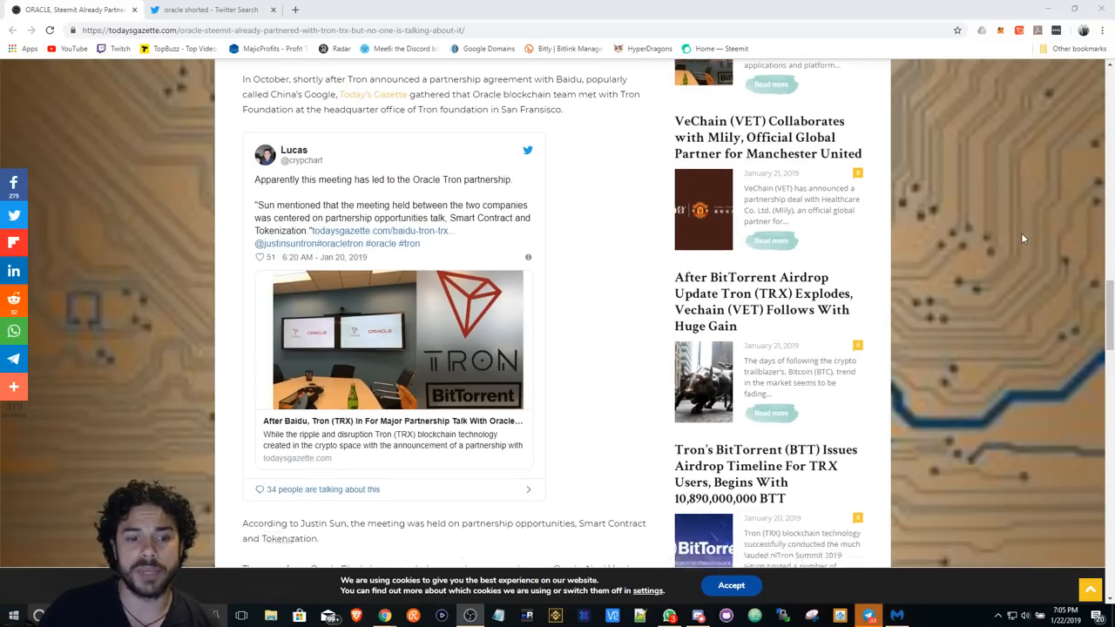
{"action": "scroll", "scroll_direction": "down", "scroll_amount": 3}
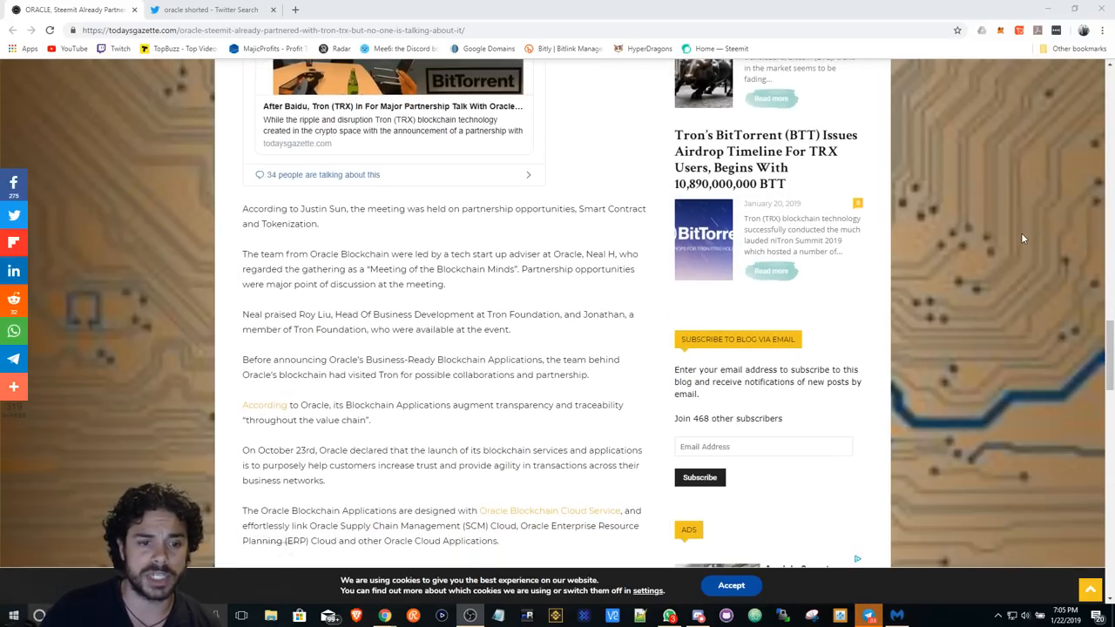
{"action": "scroll", "scroll_direction": "down", "scroll_amount": 3}
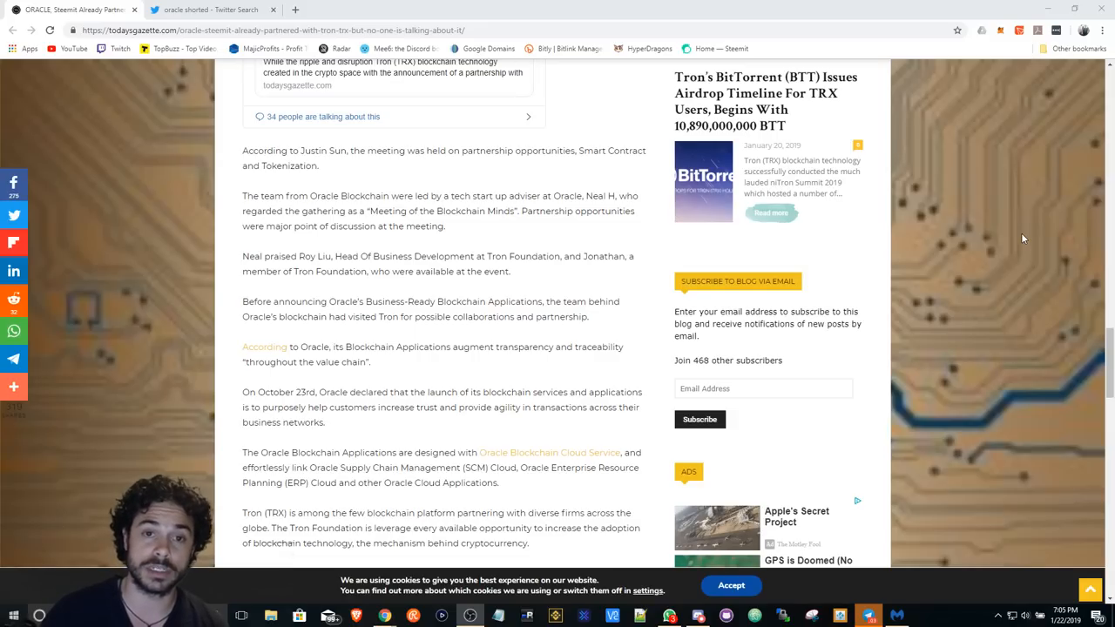
{"action": "scroll", "scroll_direction": "down", "scroll_amount": 3}
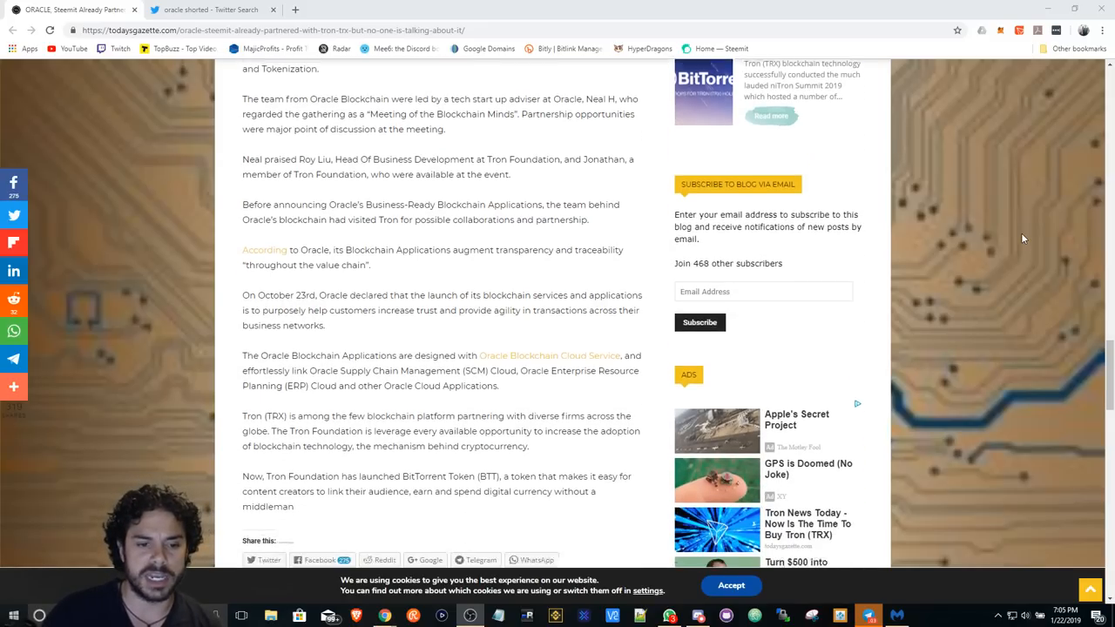
{"action": "scroll", "scroll_direction": "down", "scroll_amount": 3}
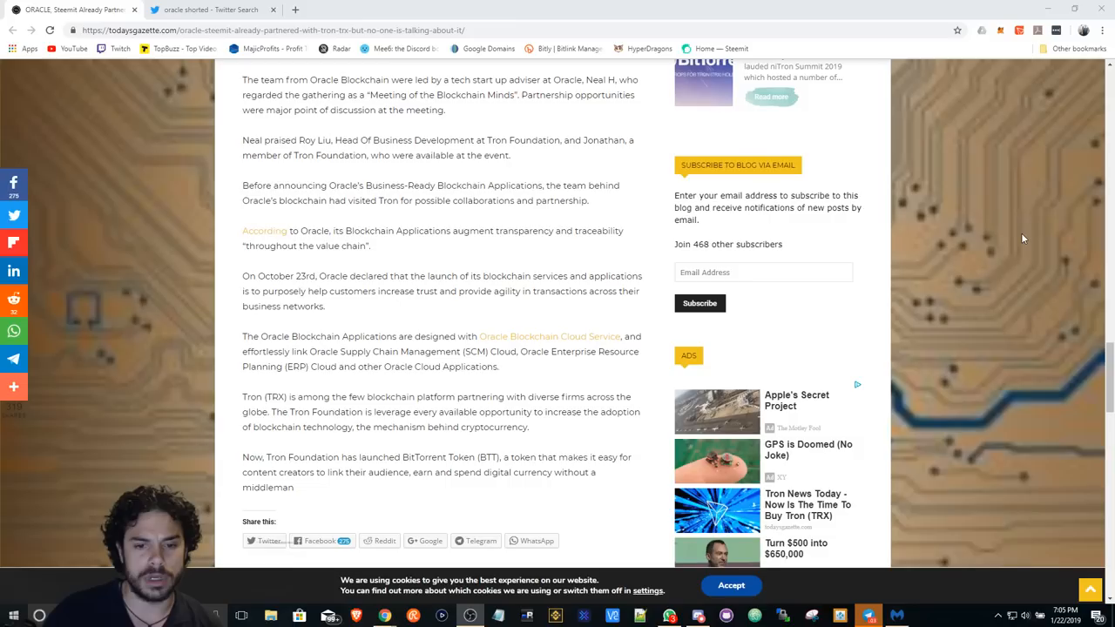
{"action": "scroll", "scroll_direction": "up", "scroll_amount": 3}
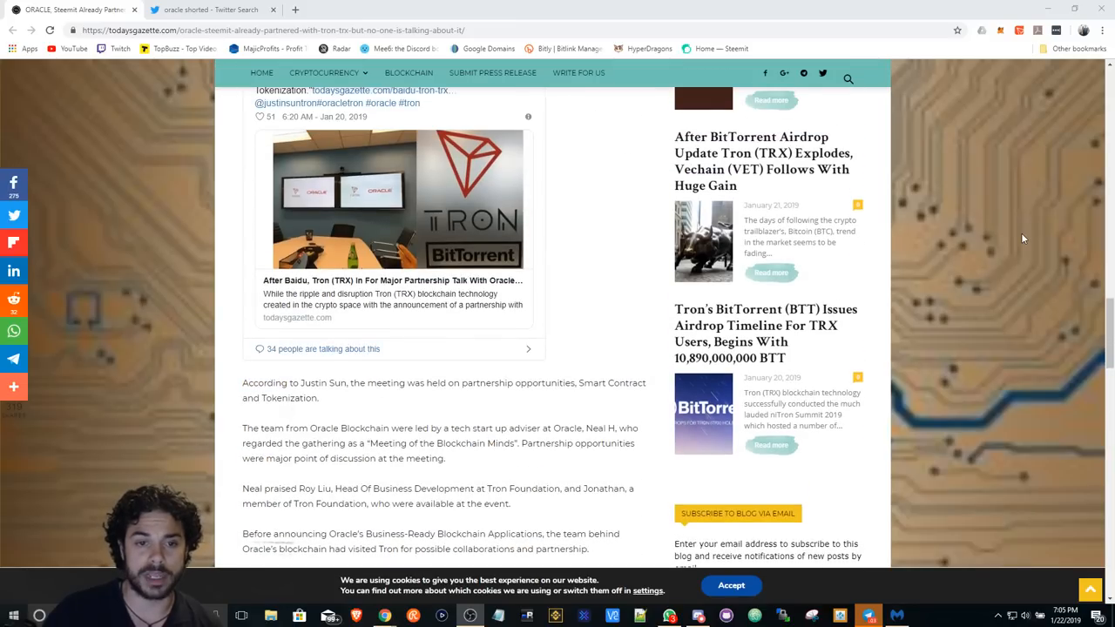
- Switch to the 'oracle shorted - Twitter Search' results tab
{"action": "scroll", "scroll_direction": "down", "scroll_amount": 3}
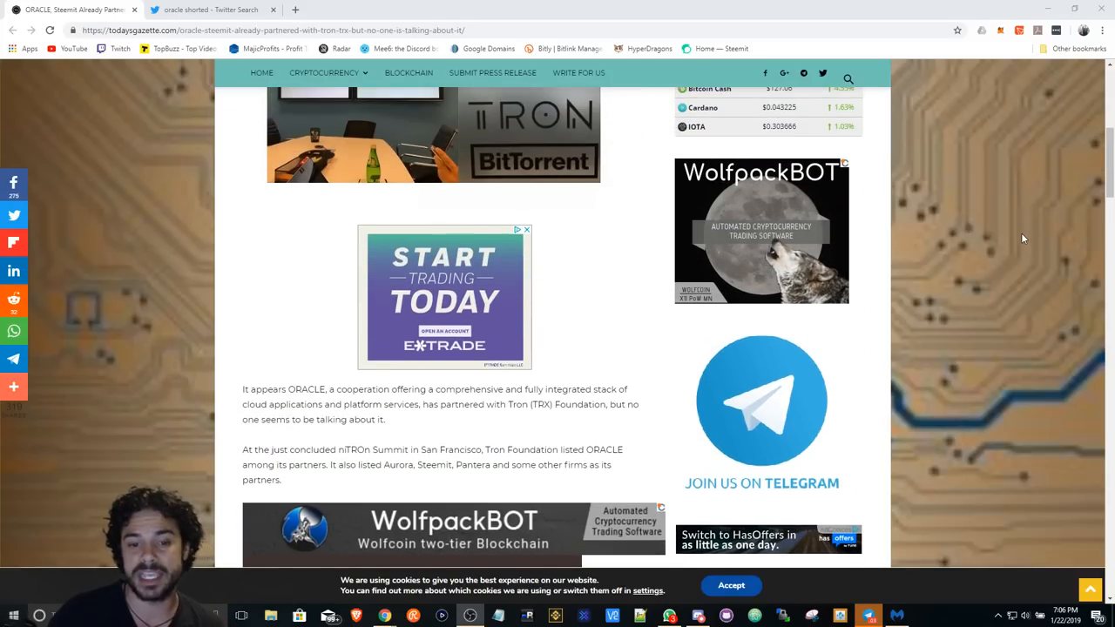
{"action": "scroll", "scroll_direction": "down", "scroll_amount": 3}
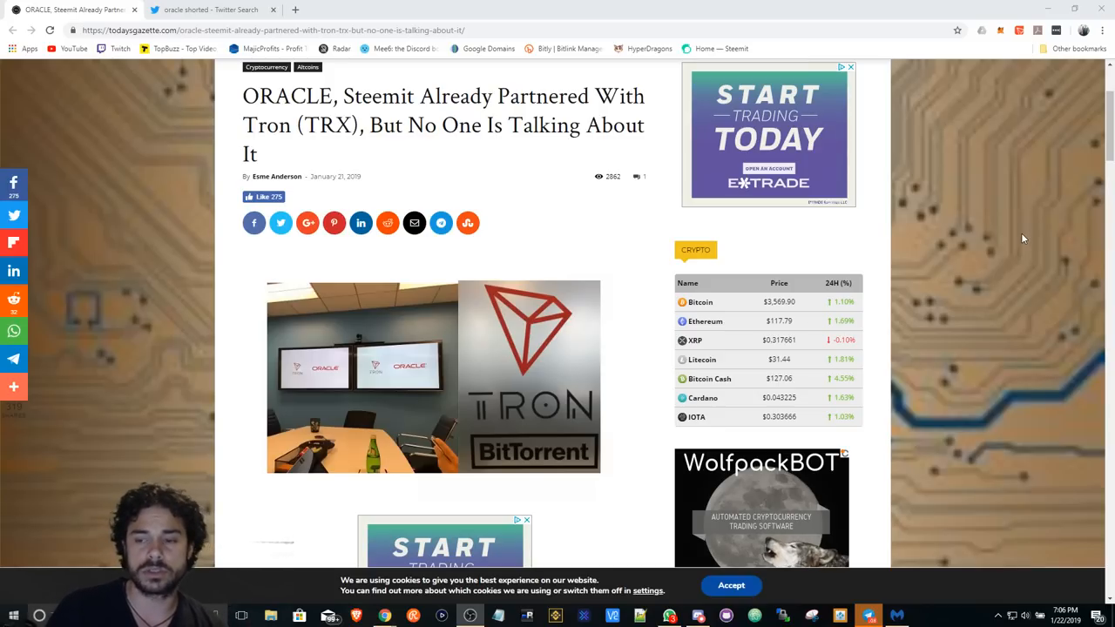
{"action": "mouse_move", "coordinate": [973, 214]}
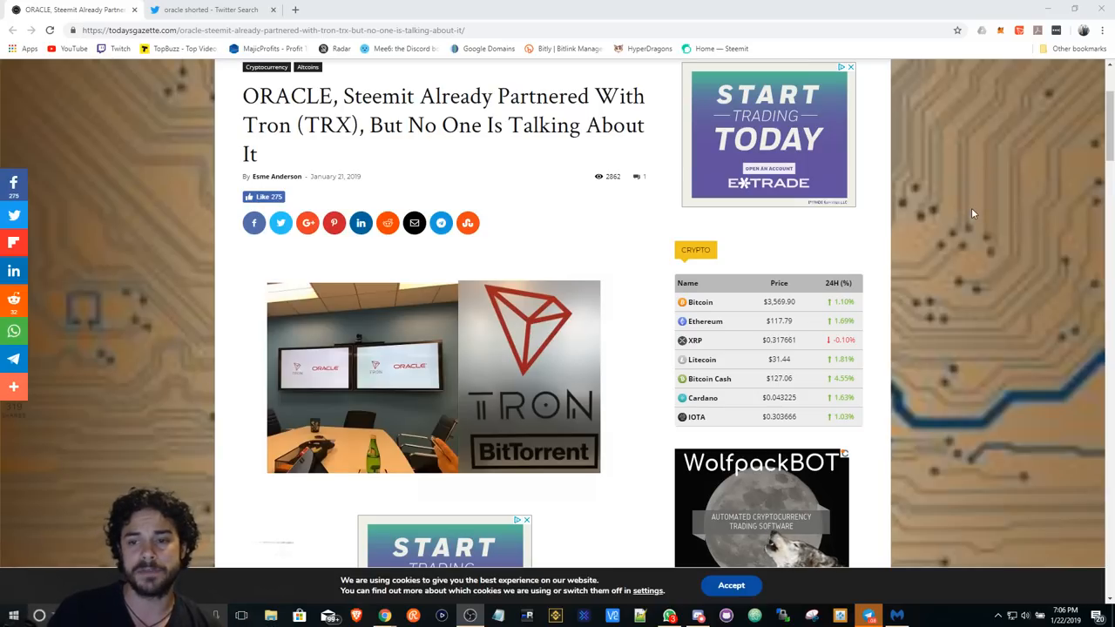
{"action": "left_click", "coordinate": [209, 9]}
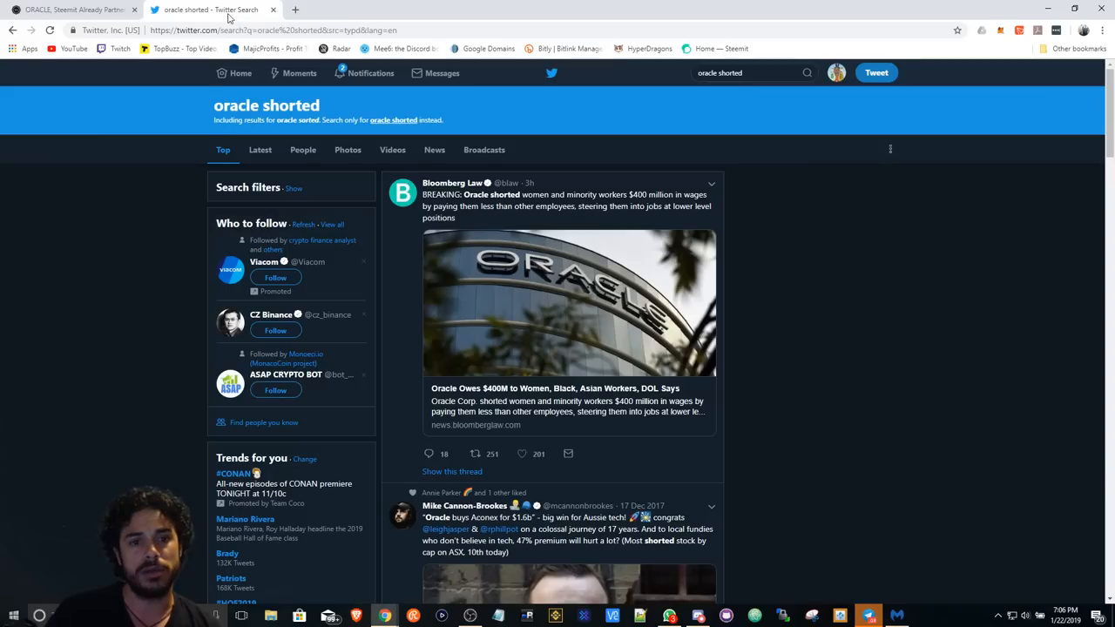
{"action": "mouse_move", "coordinate": [135, 271]}
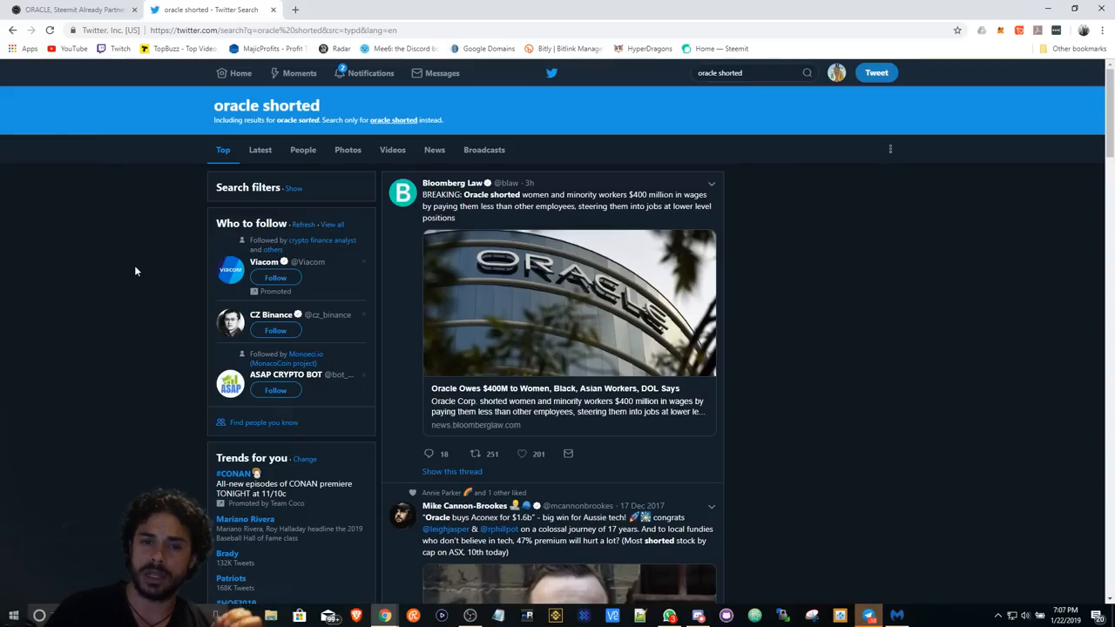